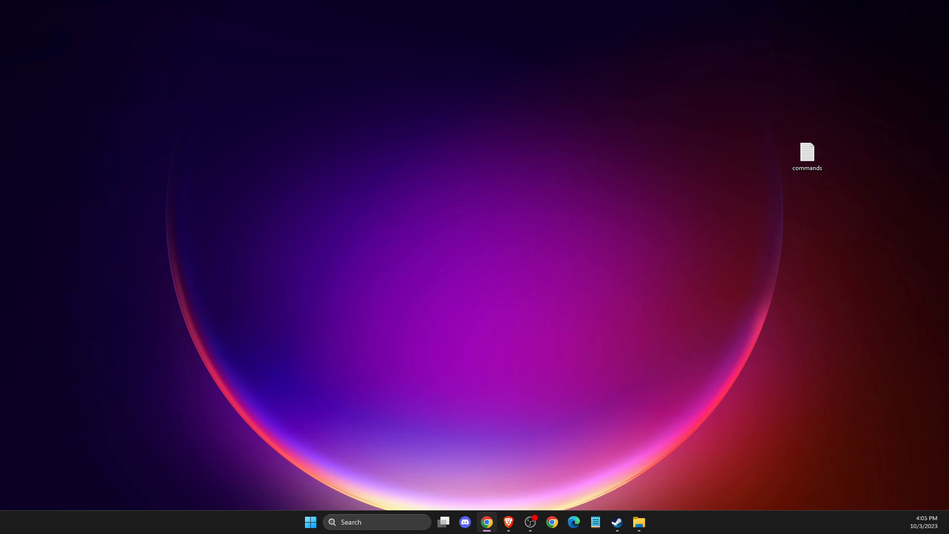
Step: Bring up the Steam library to reach Counter-Strike 2's Installed Files verification
click(616, 523)
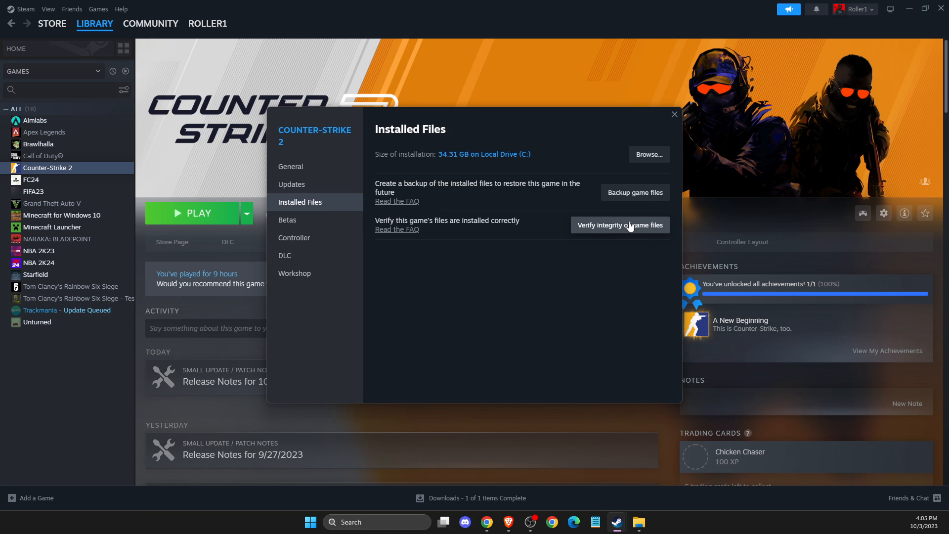
mouse_move(616, 233)
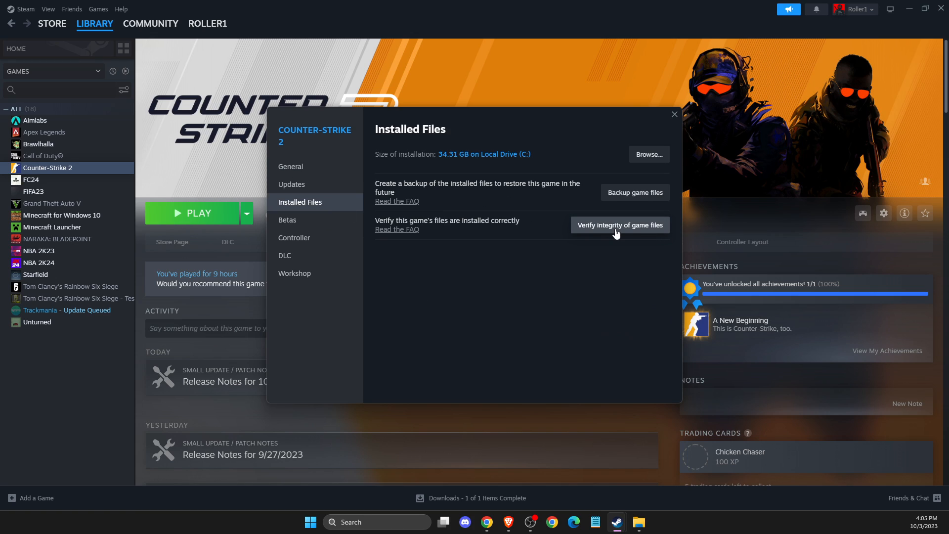
mouse_move(605, 233)
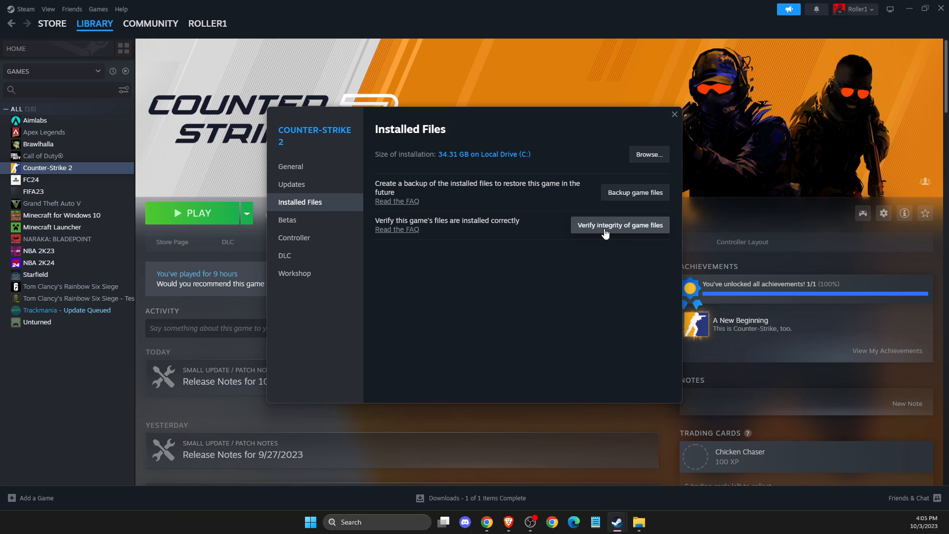
mouse_move(543, 233)
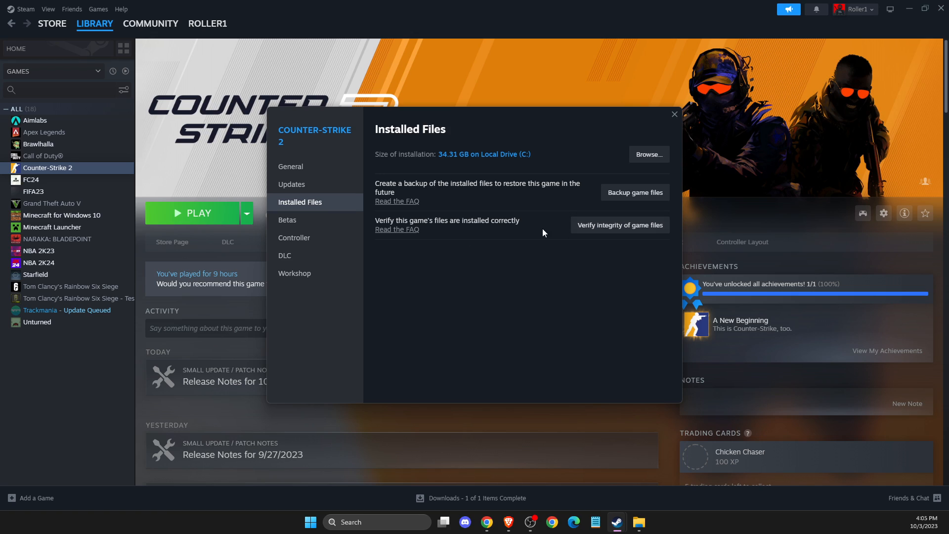
mouse_move(430, 238)
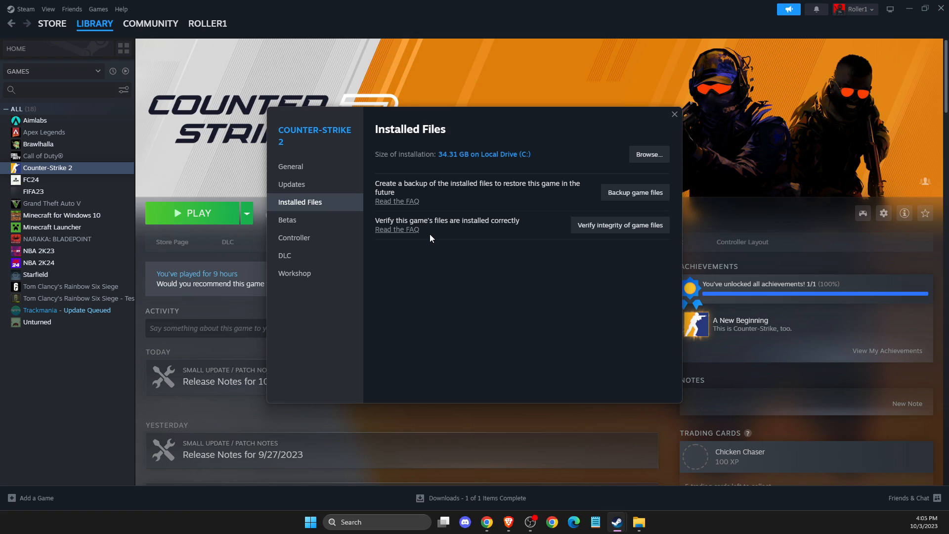
mouse_move(469, 215)
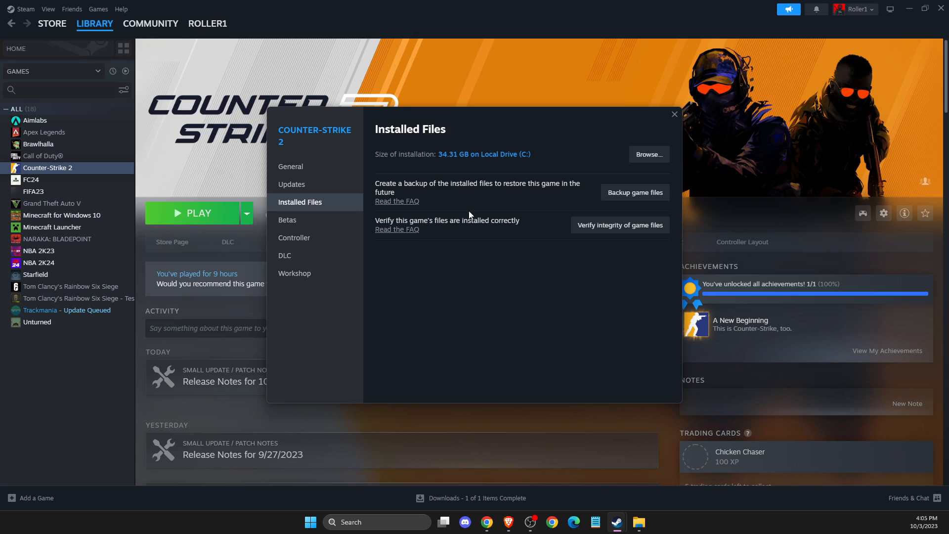
Step: Browse Counter-Strike 2's installed files down to game\bin\win64 in File Explorer
click(649, 153)
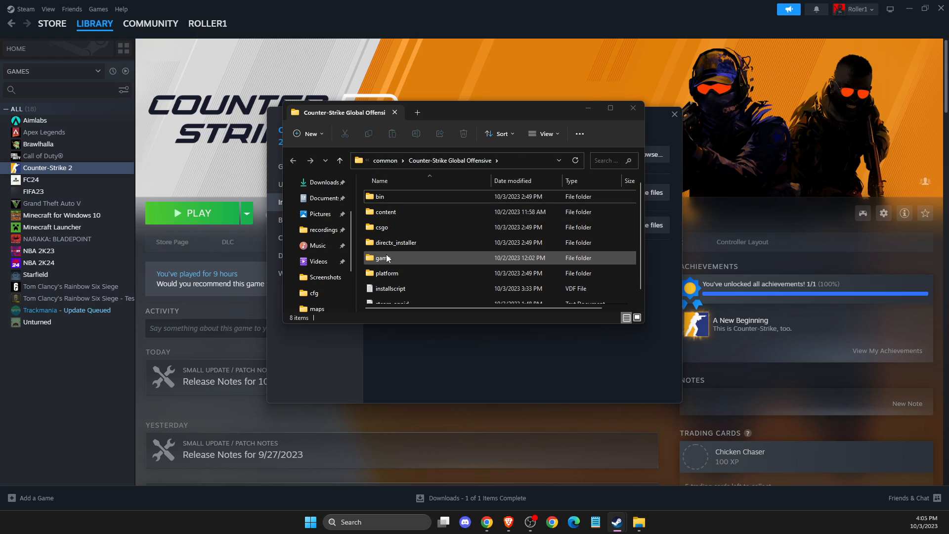
double_click(381, 258)
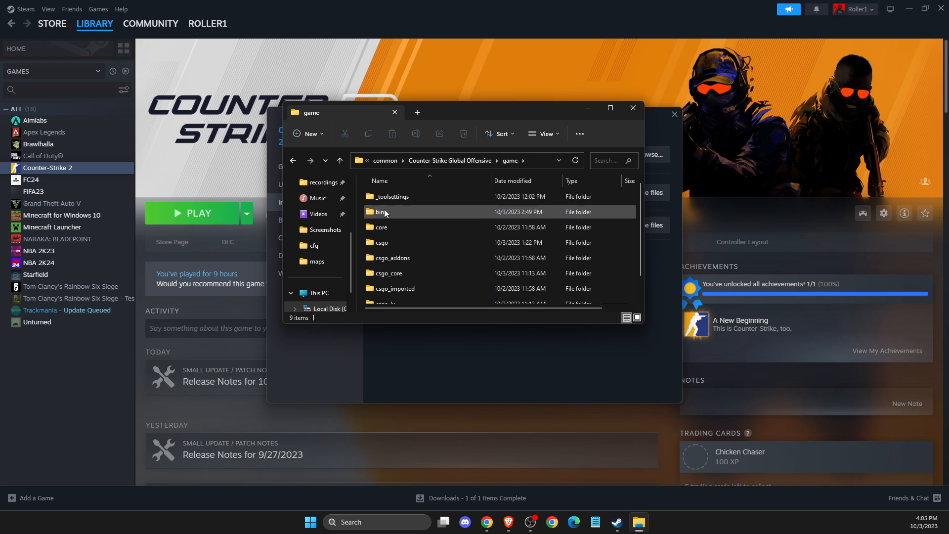
double_click(381, 212)
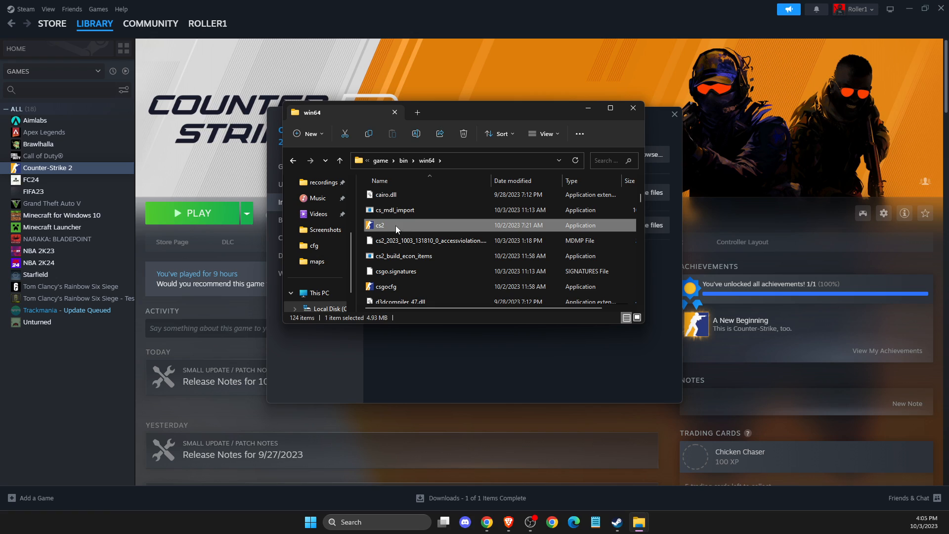
Step: Review the cs2.exe General properties, then dismiss them and close File Explorer
right_click(379, 225)
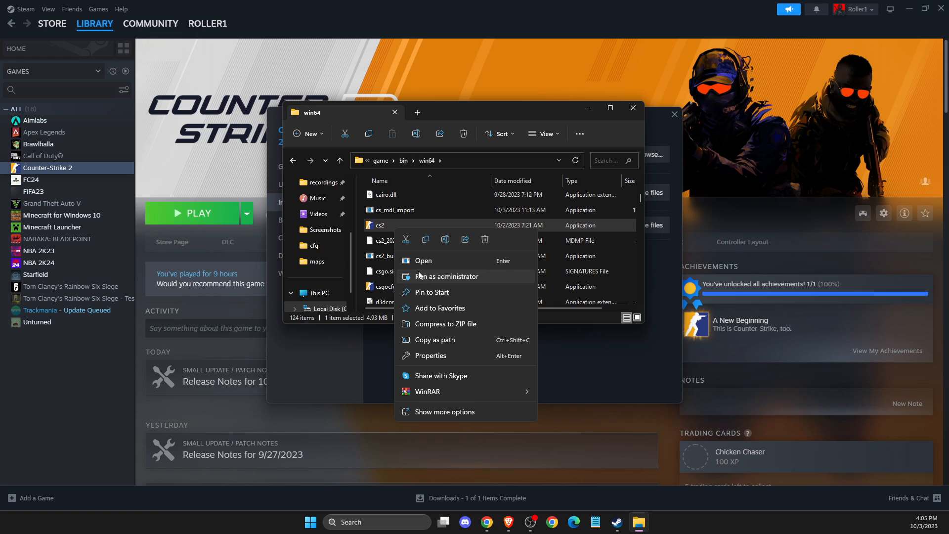
click(430, 355)
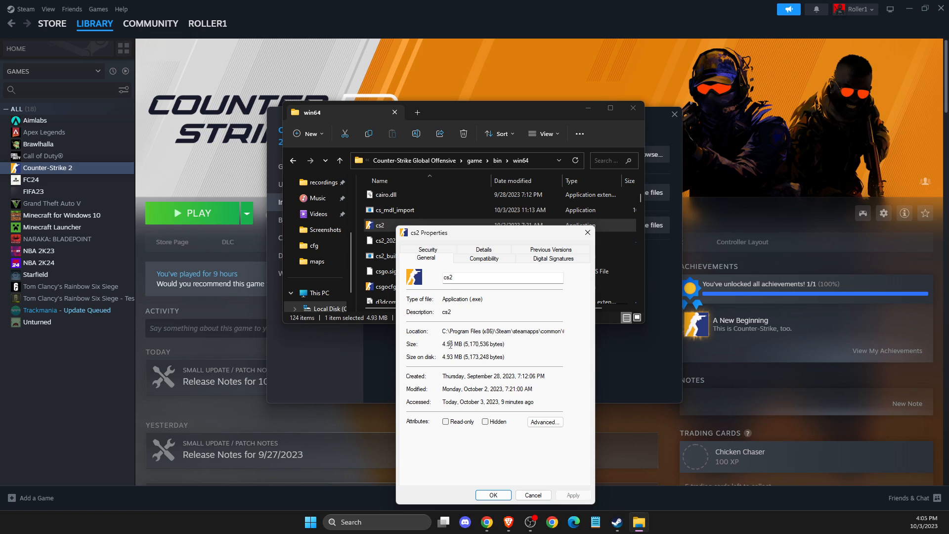
click(484, 258)
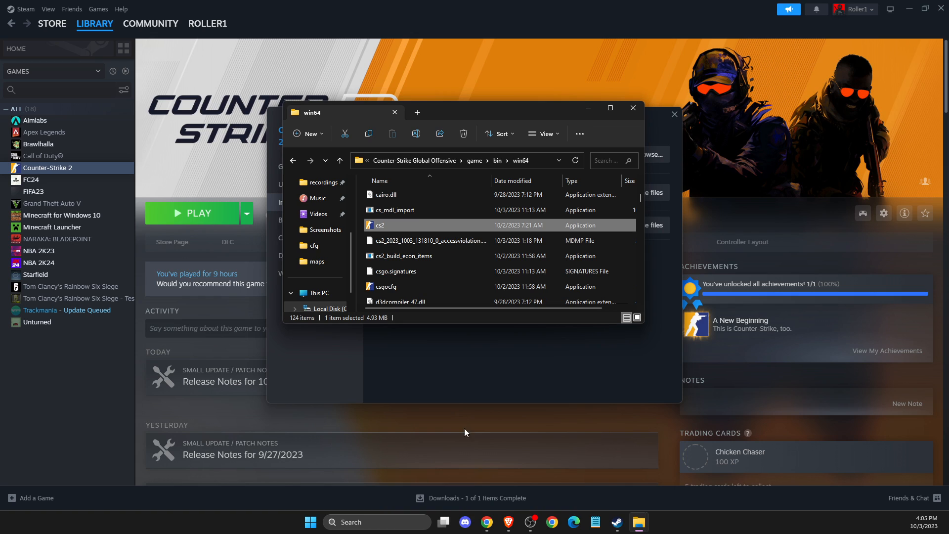
mouse_move(634, 108)
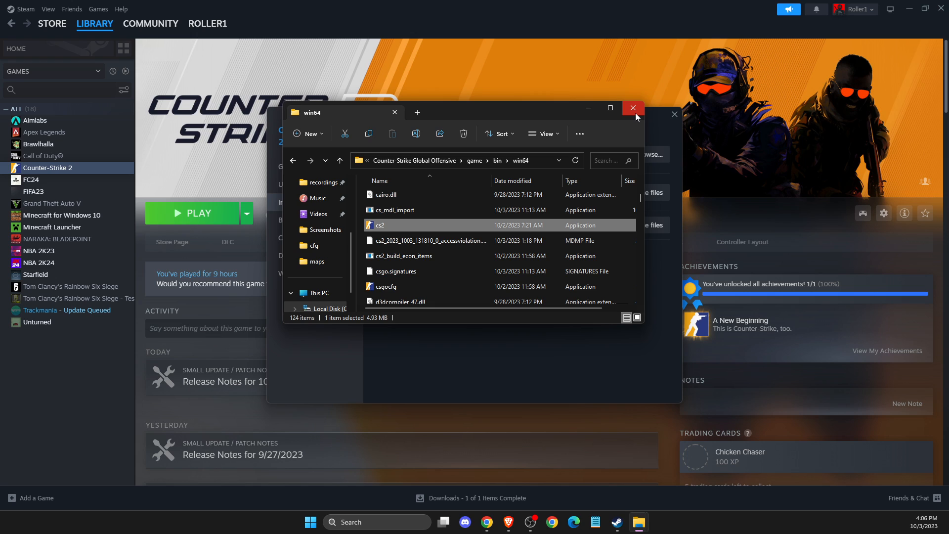
click(633, 108)
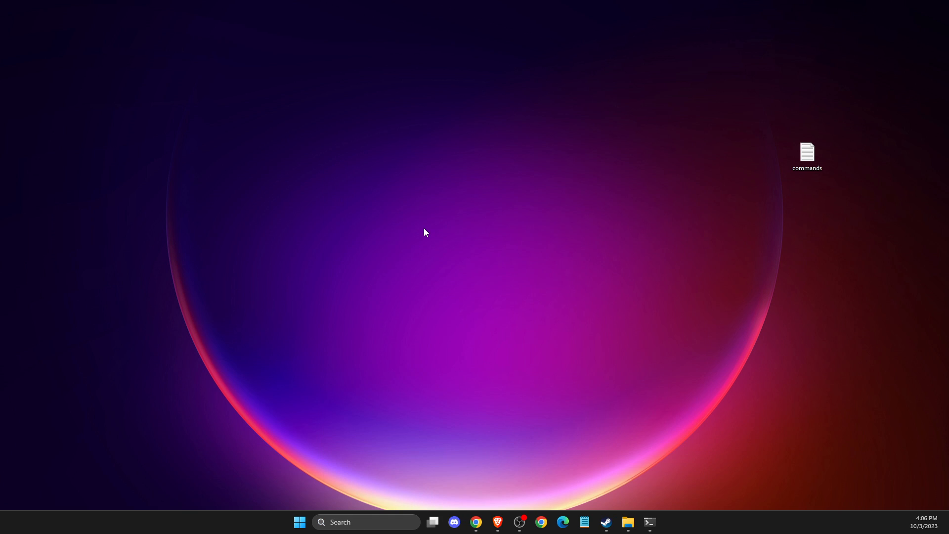
Step: Open PowerShell and the commands file, then run both NvCameraEnable off commands
click(650, 522)
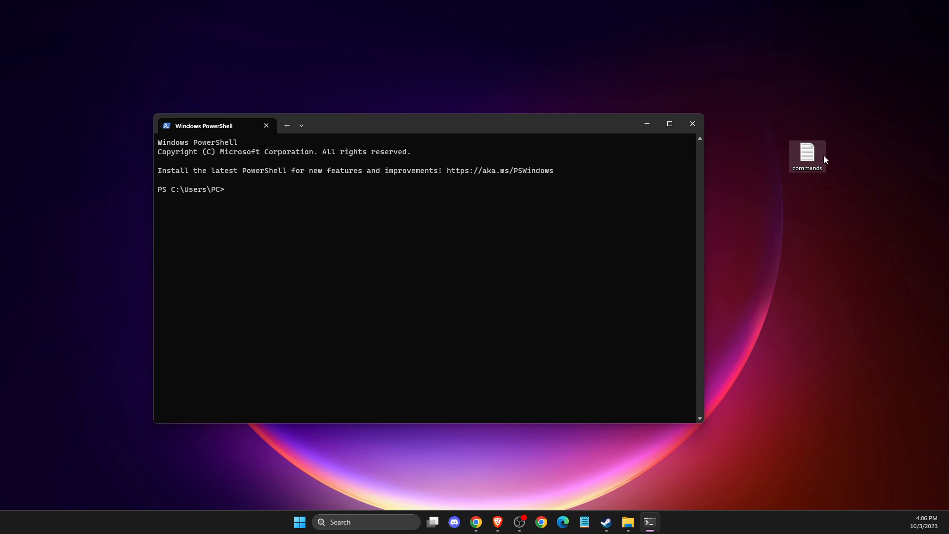
double_click(807, 155)
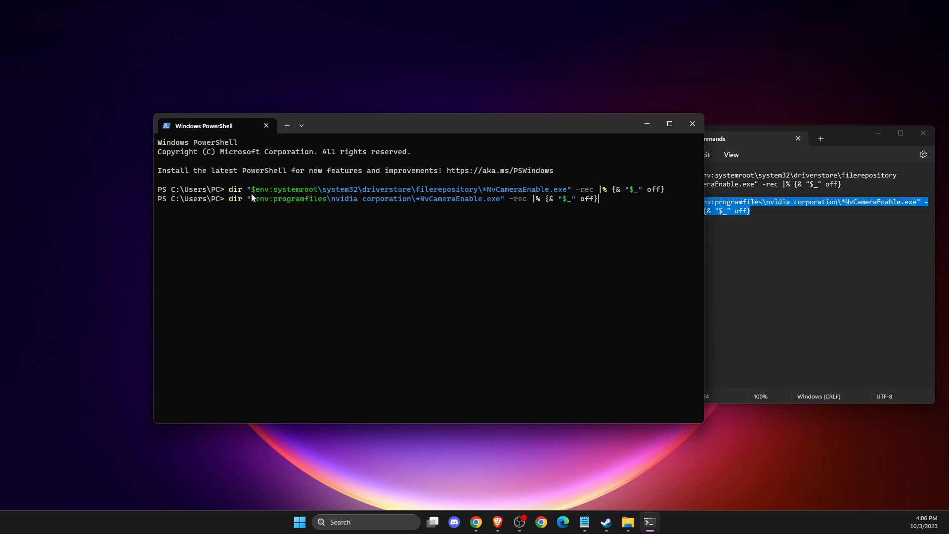
key(Enter)
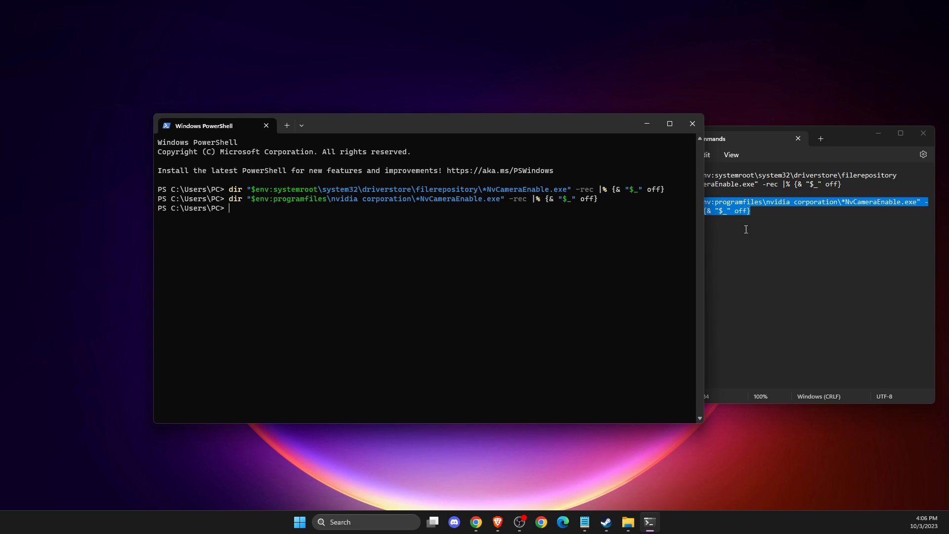